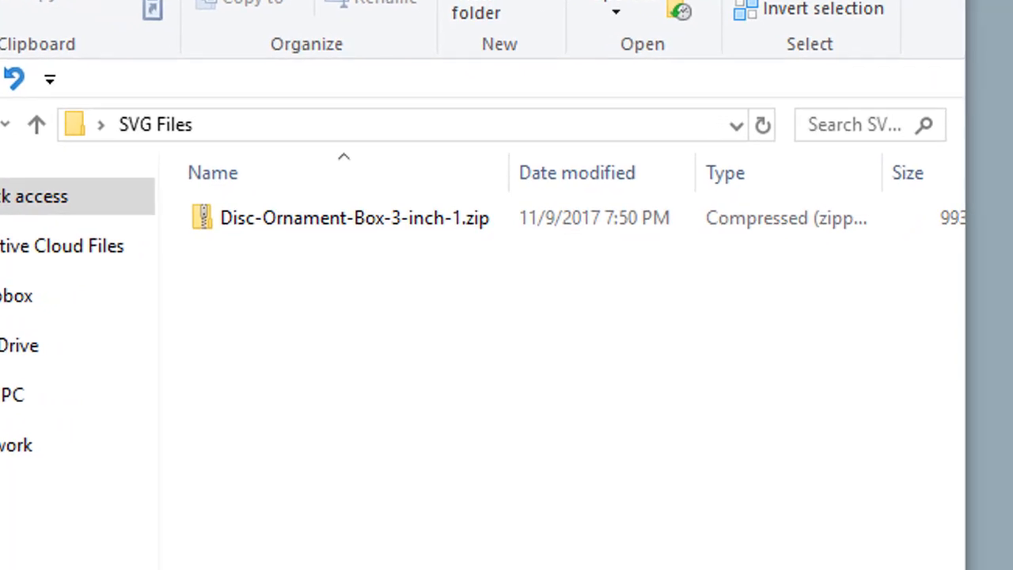
Select Disc-Ornament-Box-3-inch-1.zip in the SVG Files folder to reveal its Extract tab
left_click(354, 217)
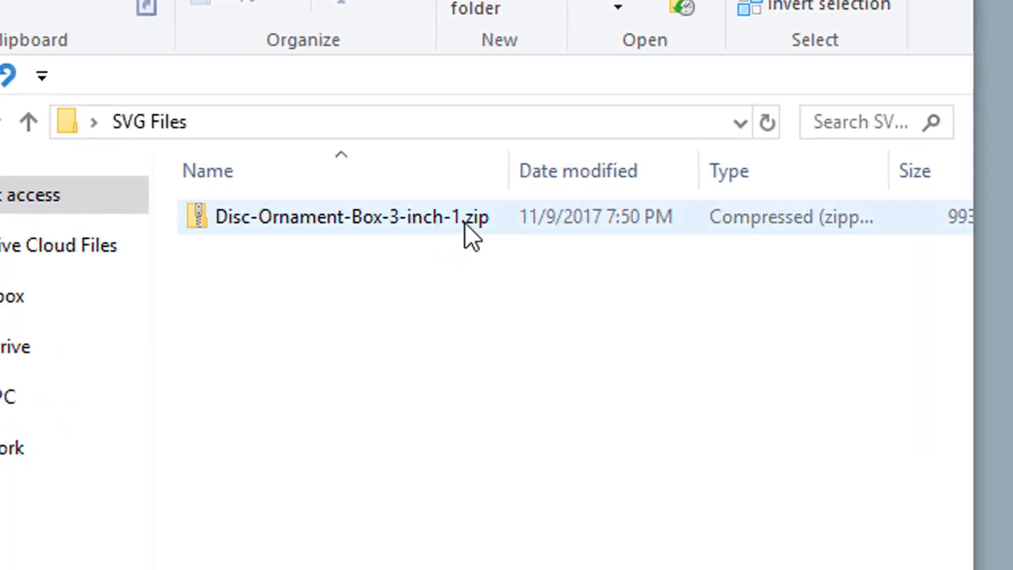
mouse_move(483, 237)
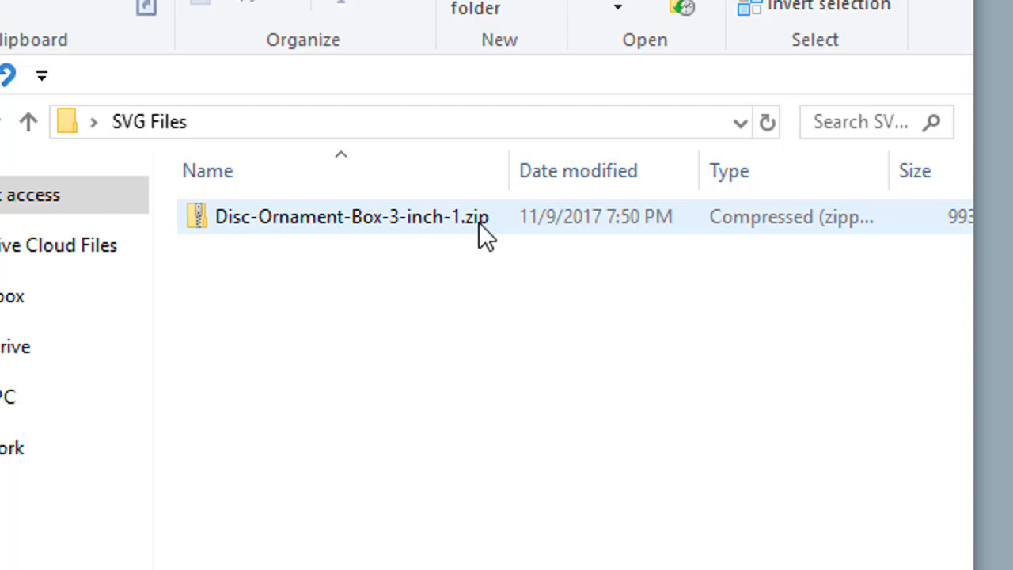
mouse_move(320, 234)
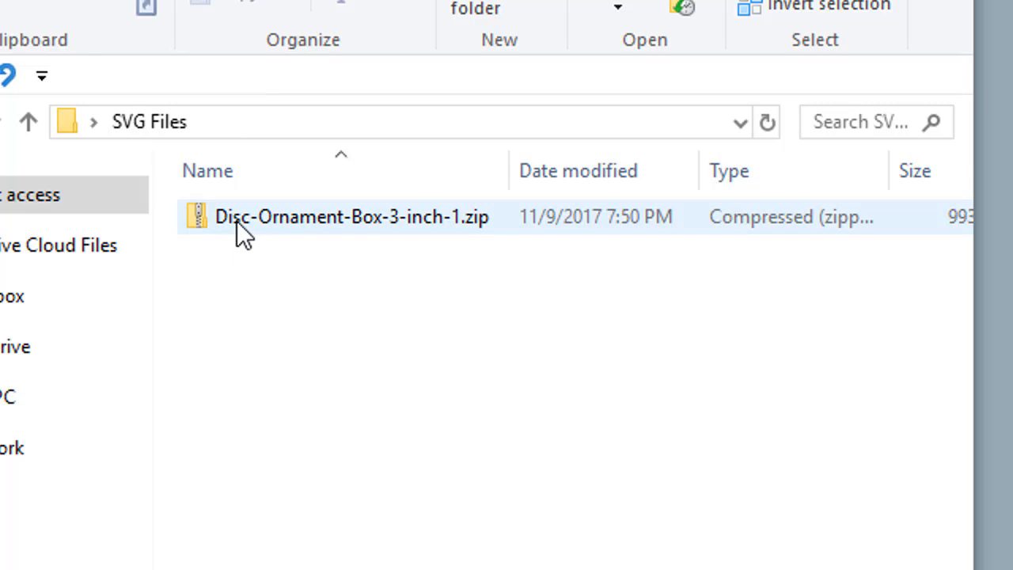
left_click(351, 217)
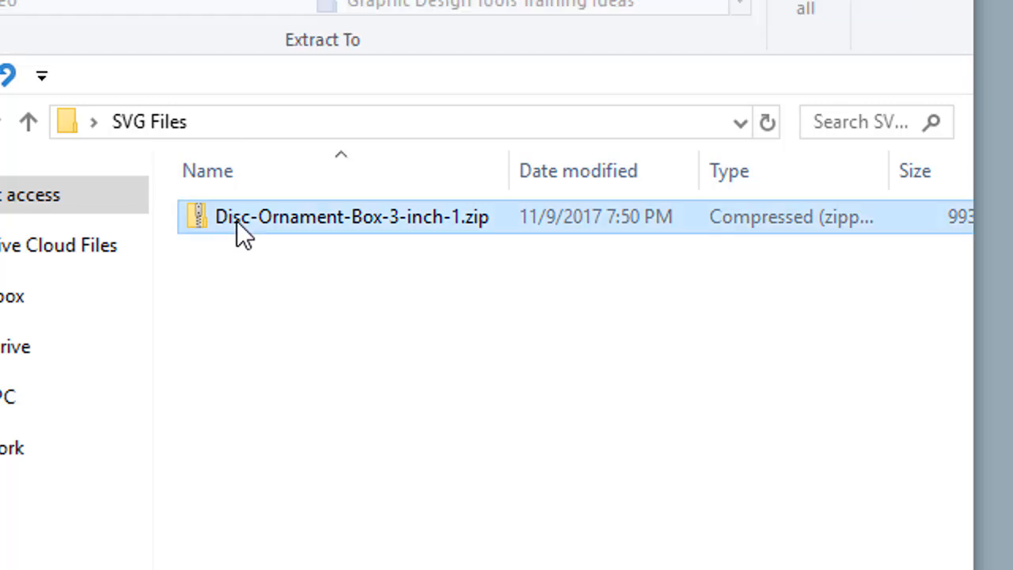
Bring up the zip archive's extraction options, showing destinations like SVG Designs
double_click(351, 217)
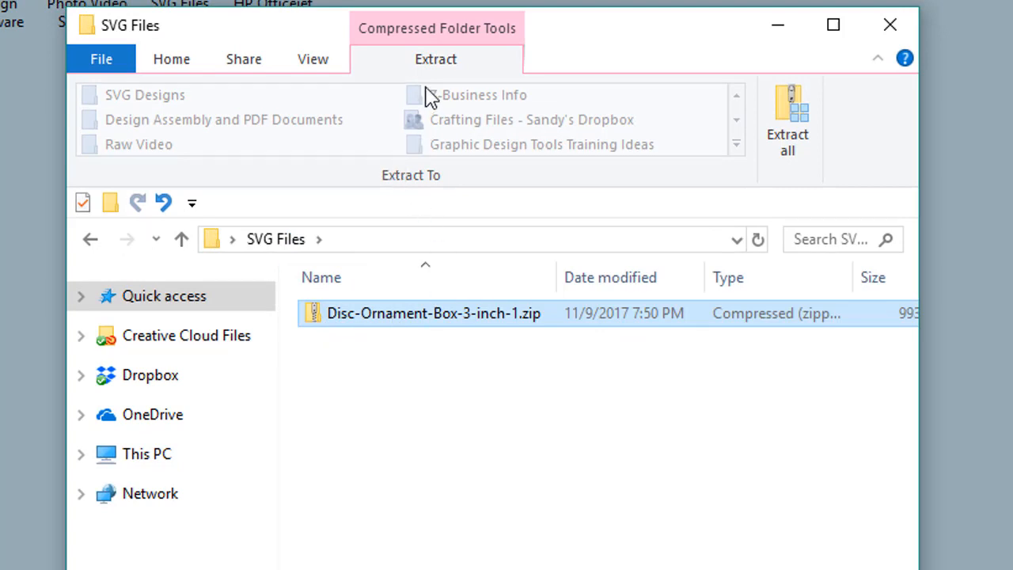
mouse_move(436, 64)
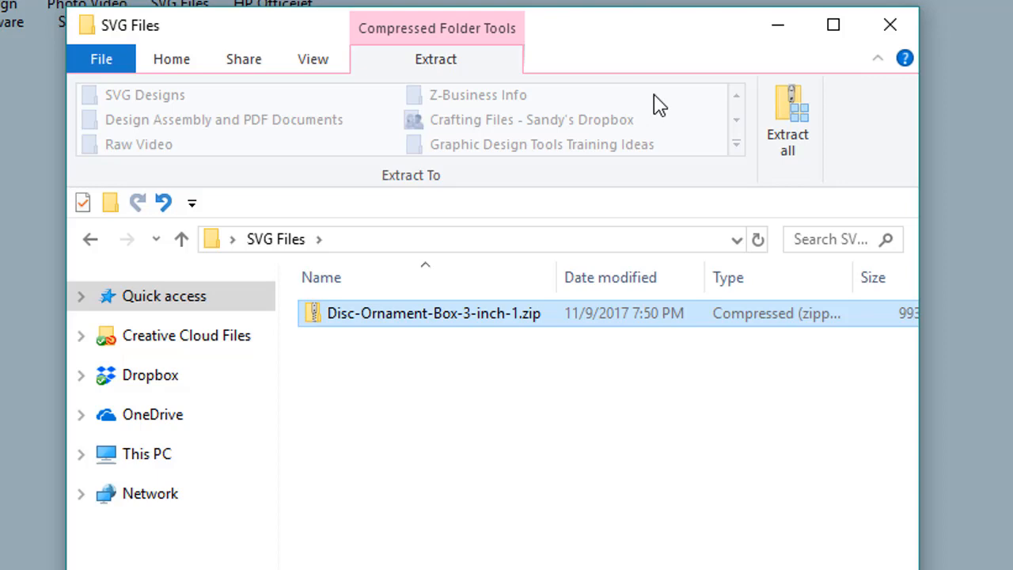
mouse_move(788, 119)
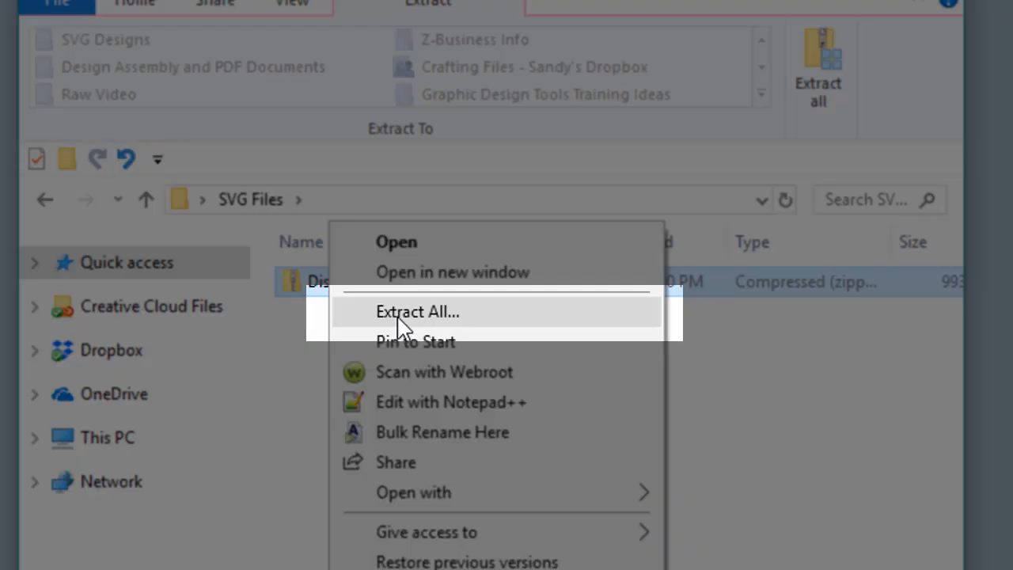
Launch Extract All, targeting a Disc-Ornament-Box-3-inch-1 folder inside SVG Files
left_click(417, 311)
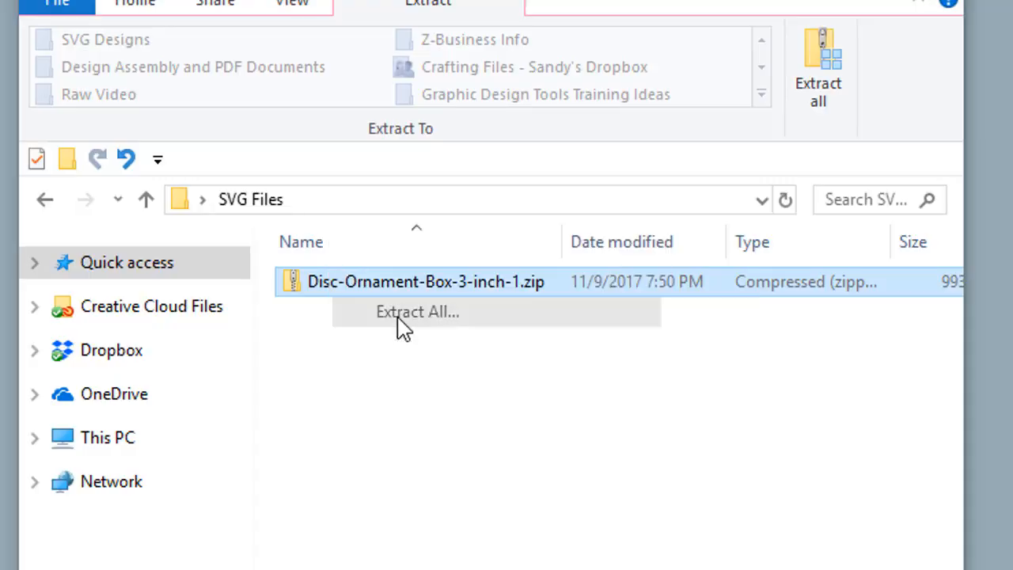
left_click(417, 311)
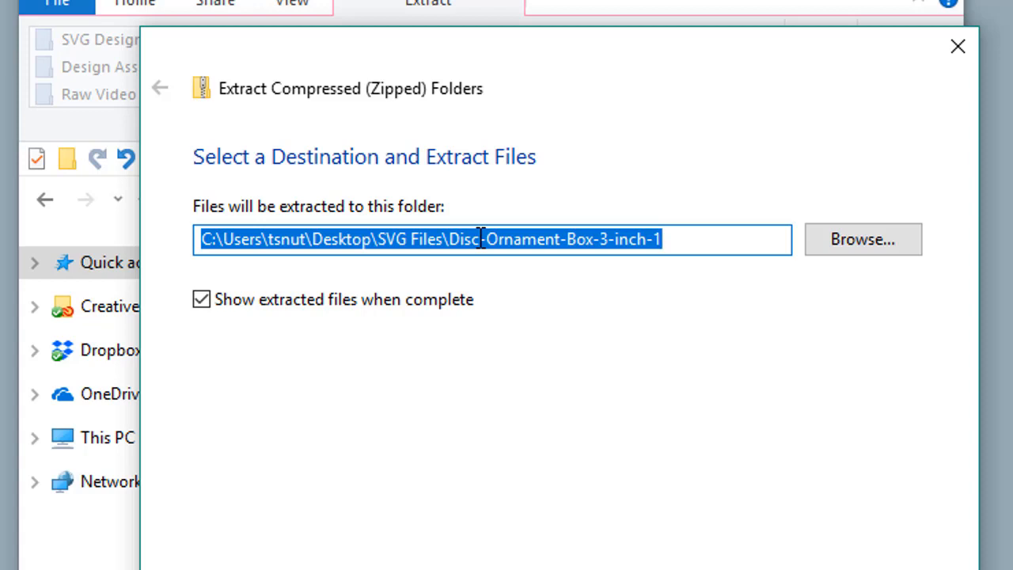
mouse_move(862, 239)
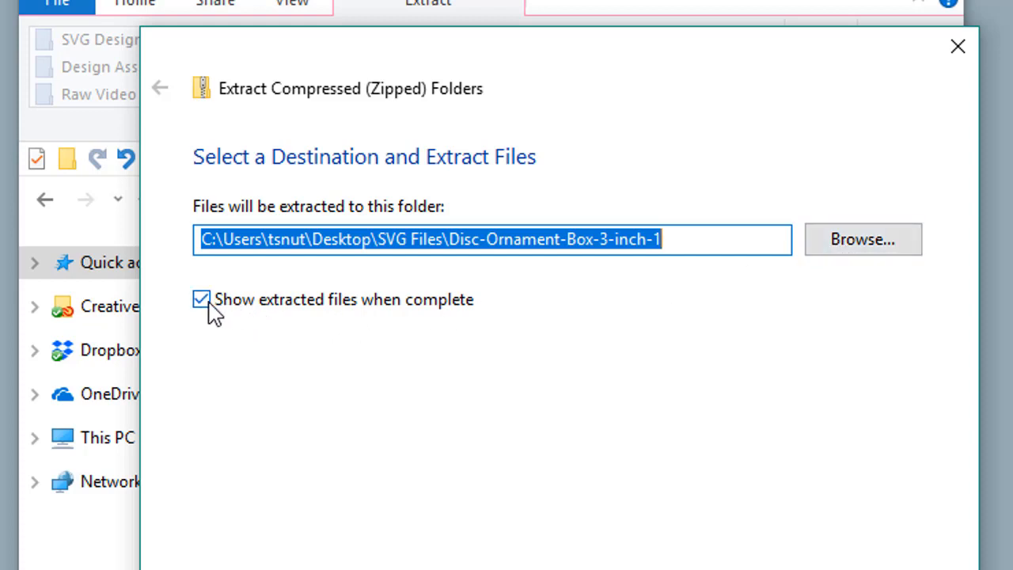
mouse_move(257, 313)
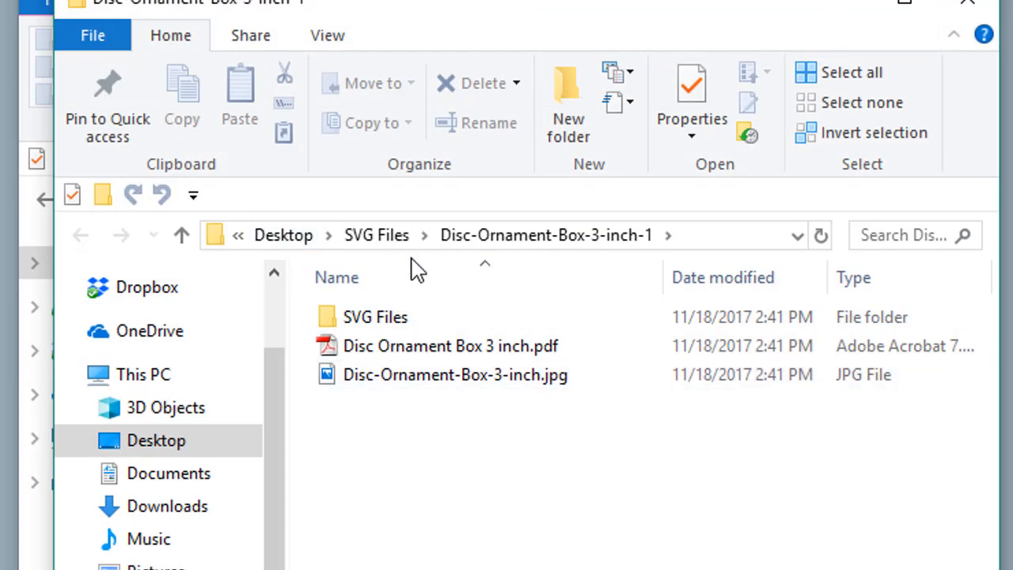
Open the extracted SVG Files folder inside the new Disc-Ornament-Box-3-inch-1 folder
left_click(375, 316)
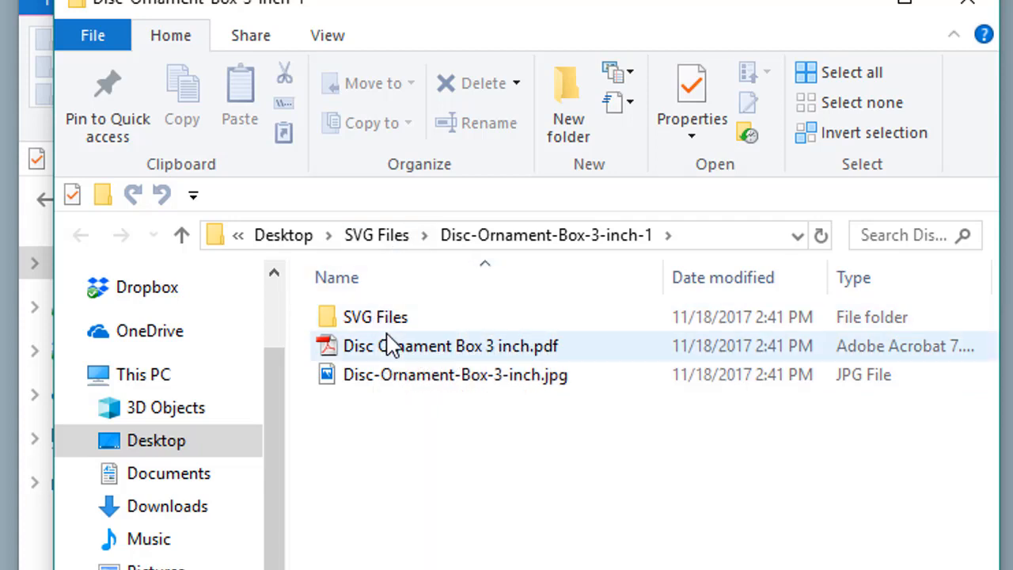
left_click(376, 316)
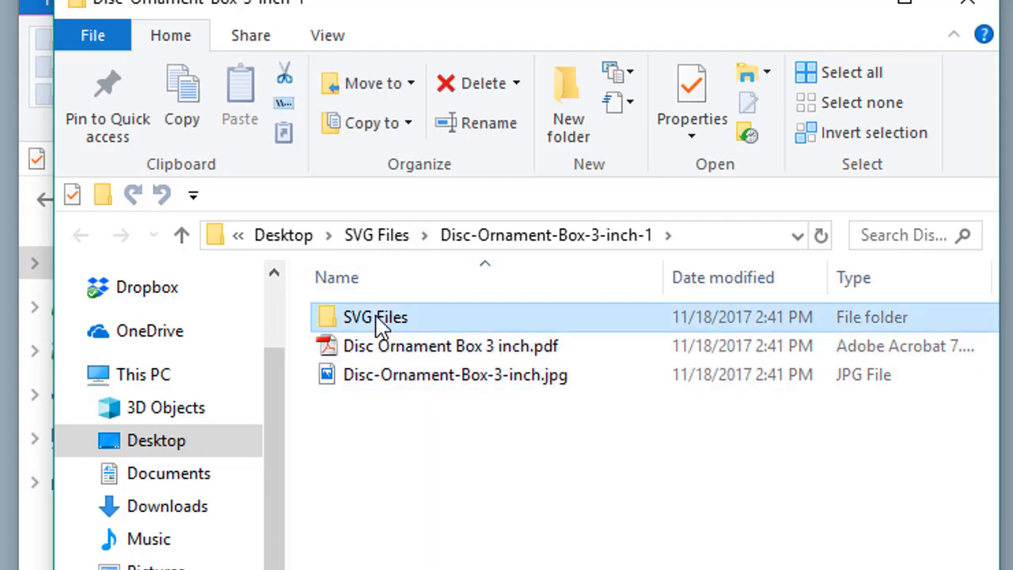
double_click(375, 316)
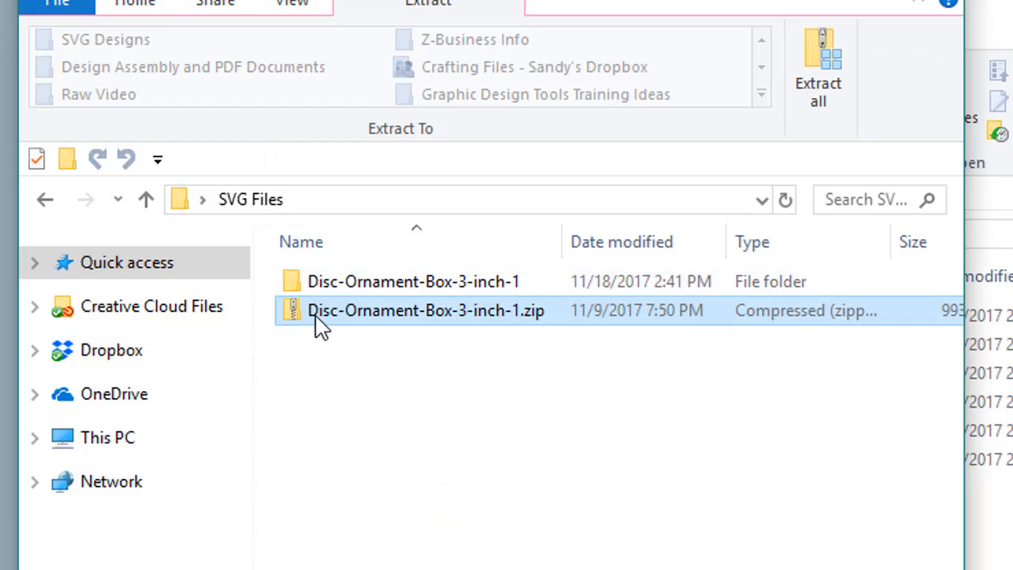
left_click(412, 281)
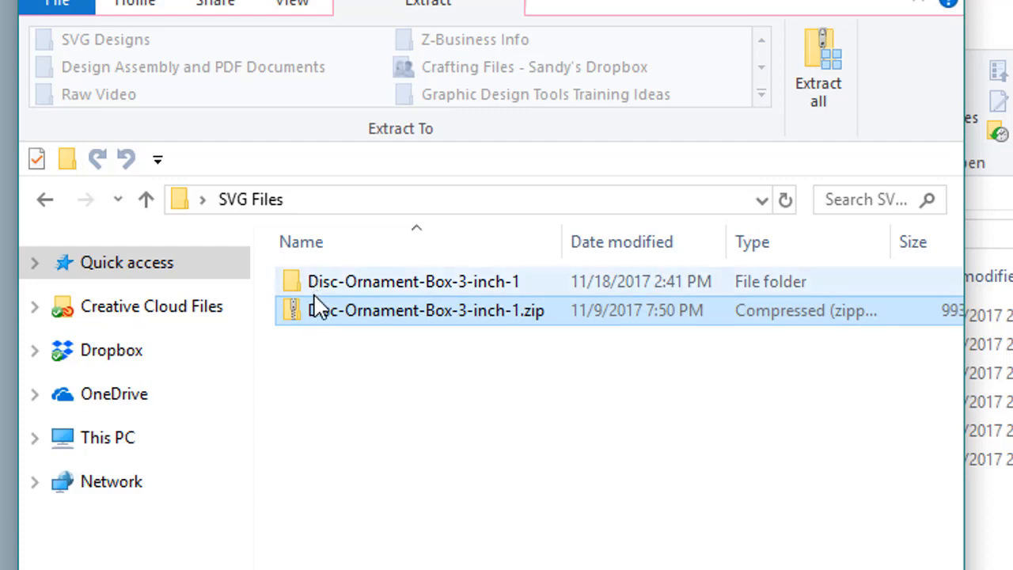
left_click(425, 310)
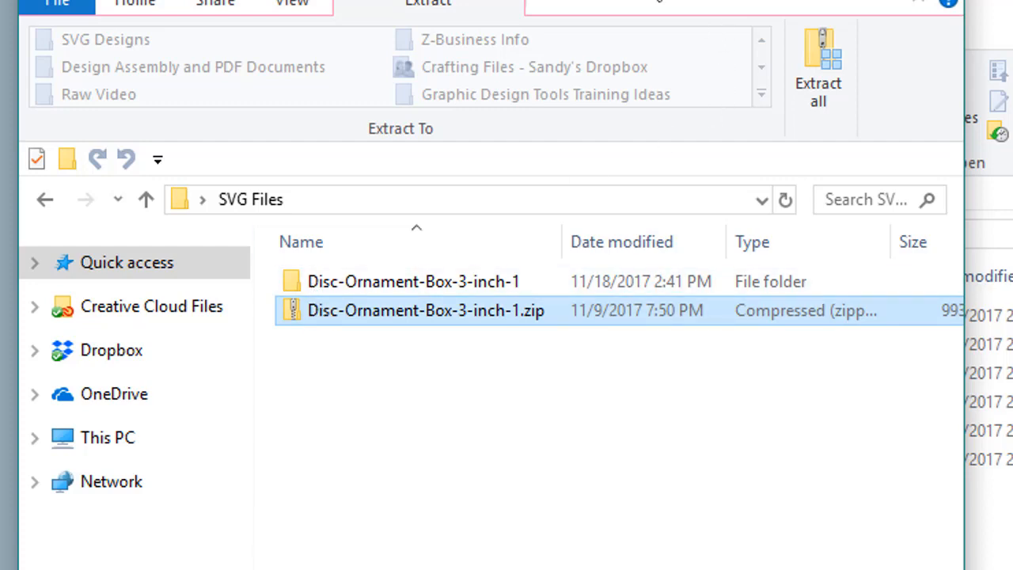